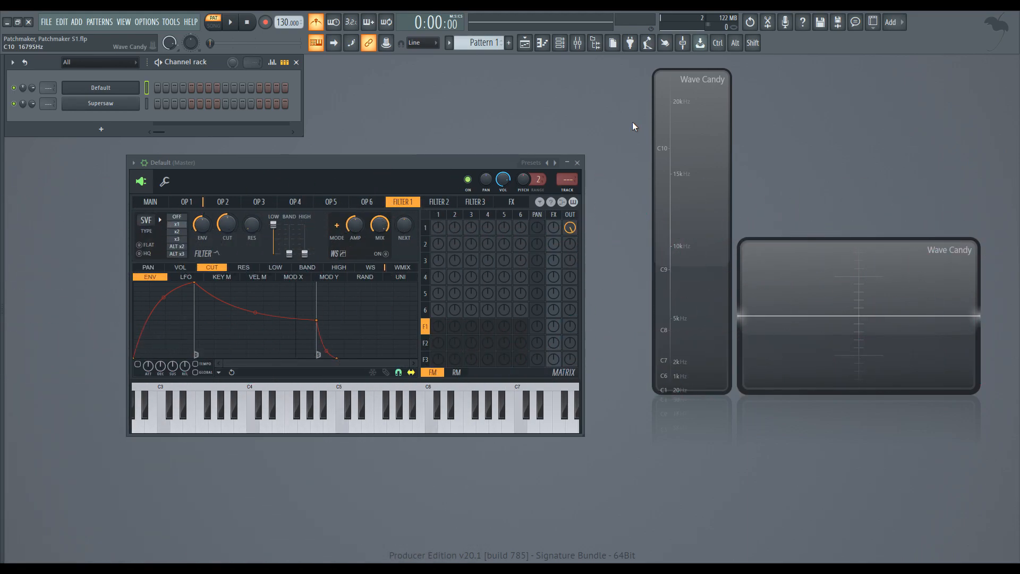
mouse_move(506, 156)
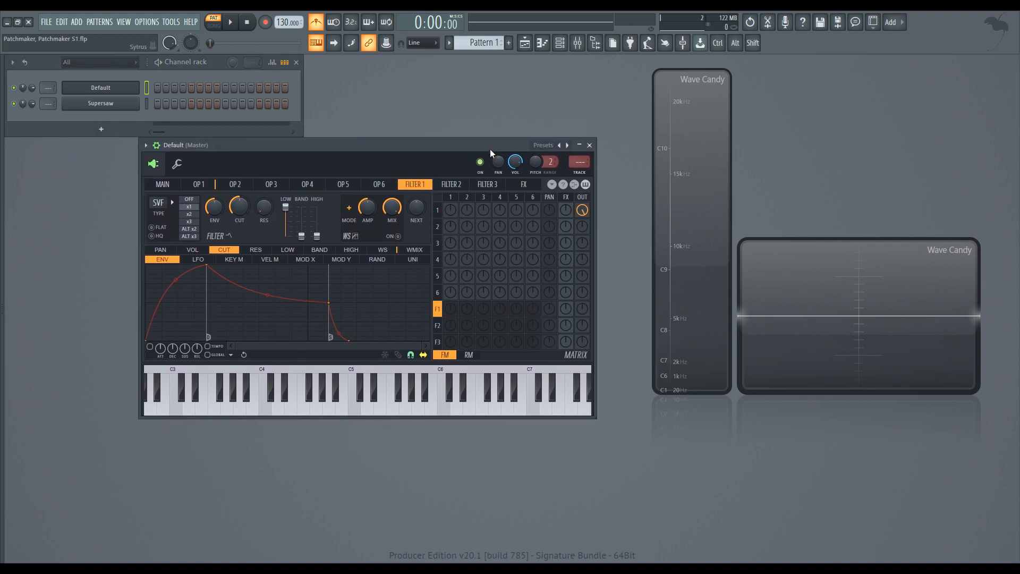
mouse_move(450, 444)
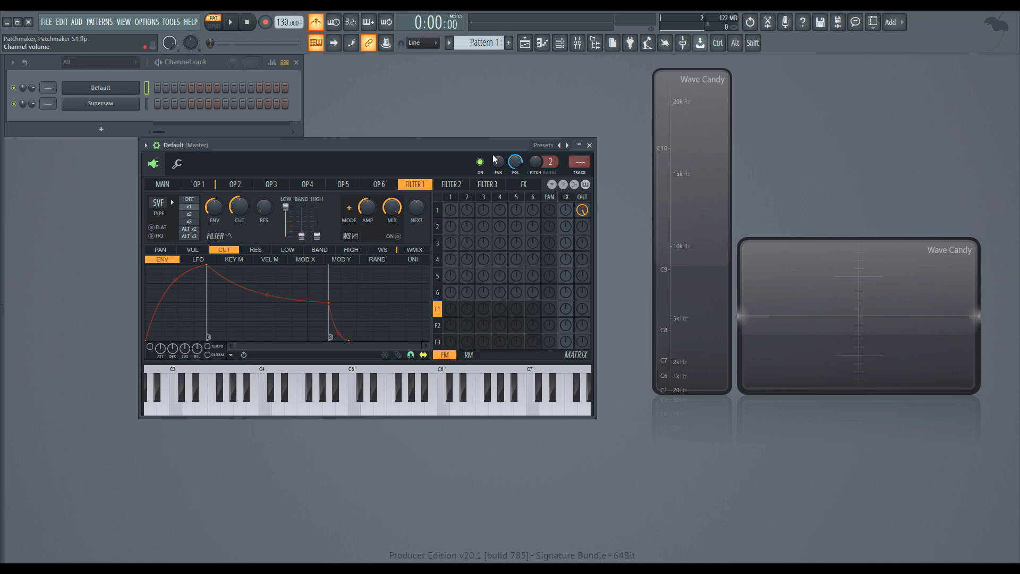
Give Sytrus operator 1 a square waveform and route it into filter 1.
drag(367, 145, 395, 165)
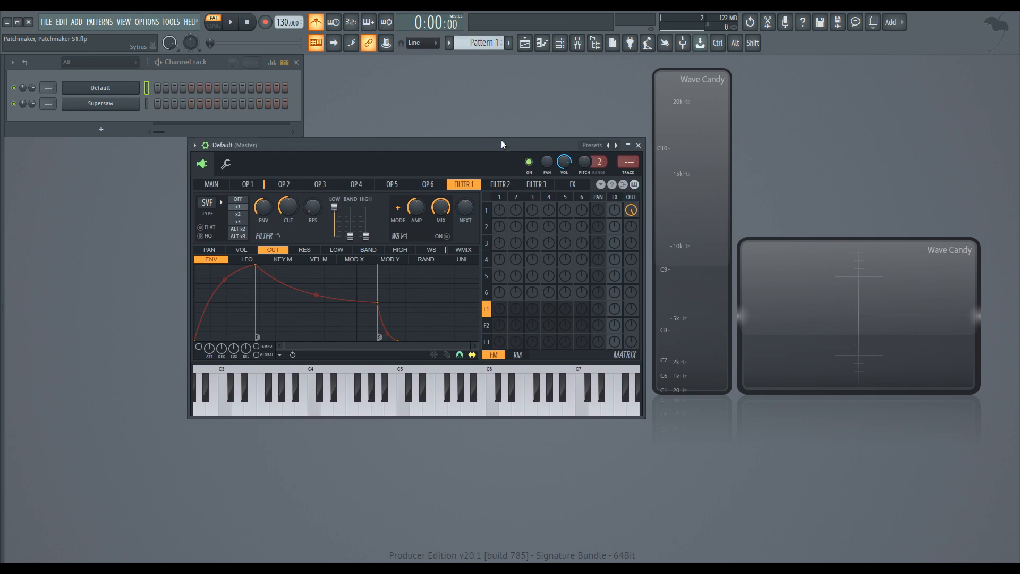
click(246, 184)
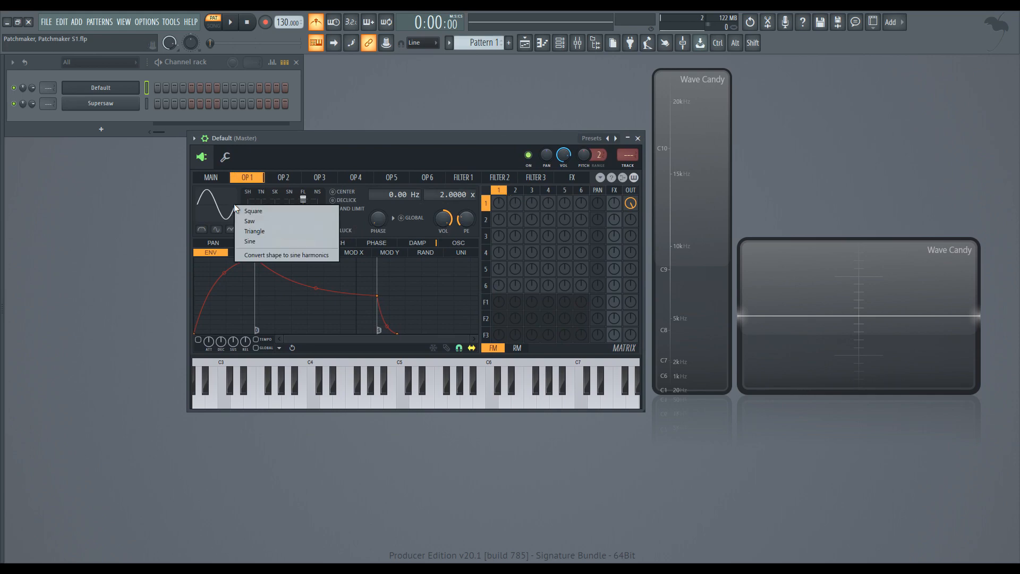
click(253, 211)
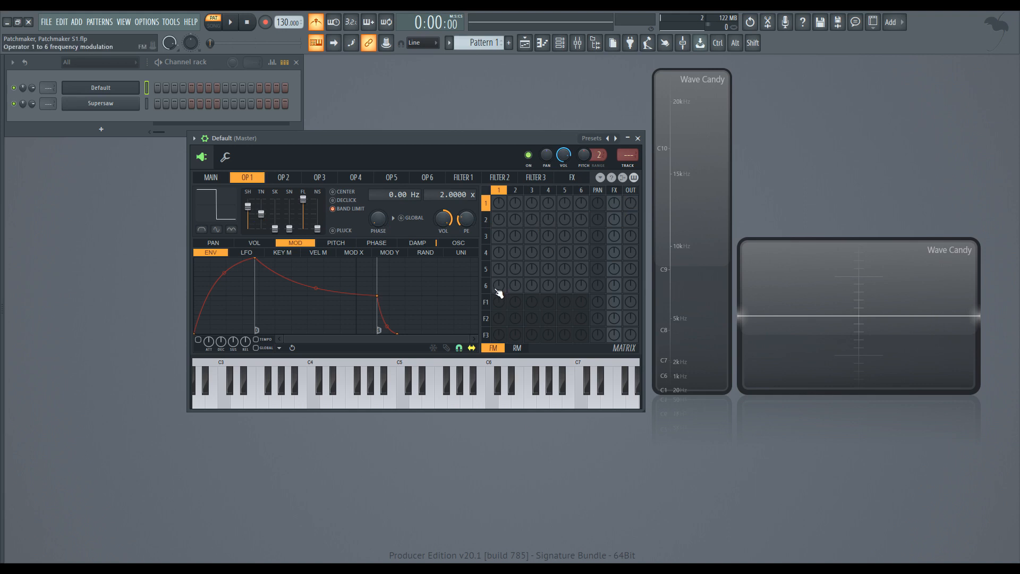
click(463, 177)
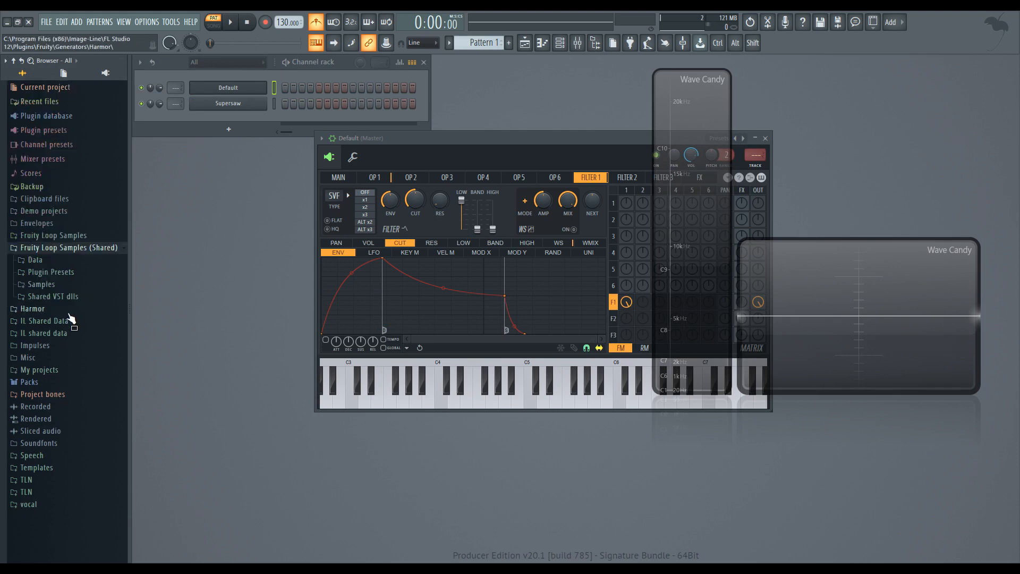
Browse Samples > Shapes > Triangle and preview the Triangle1 shape sample.
click(41, 284)
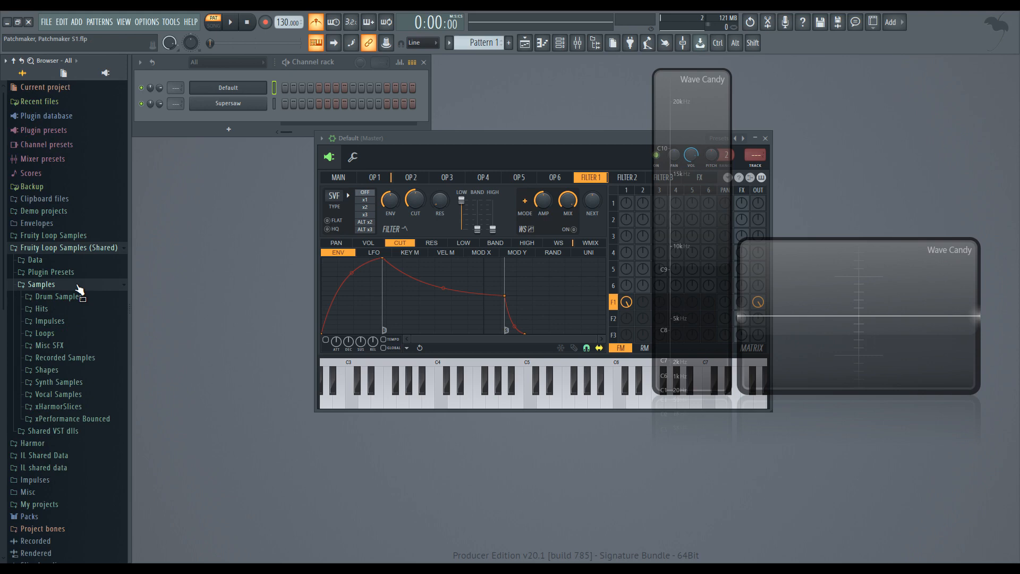
click(47, 370)
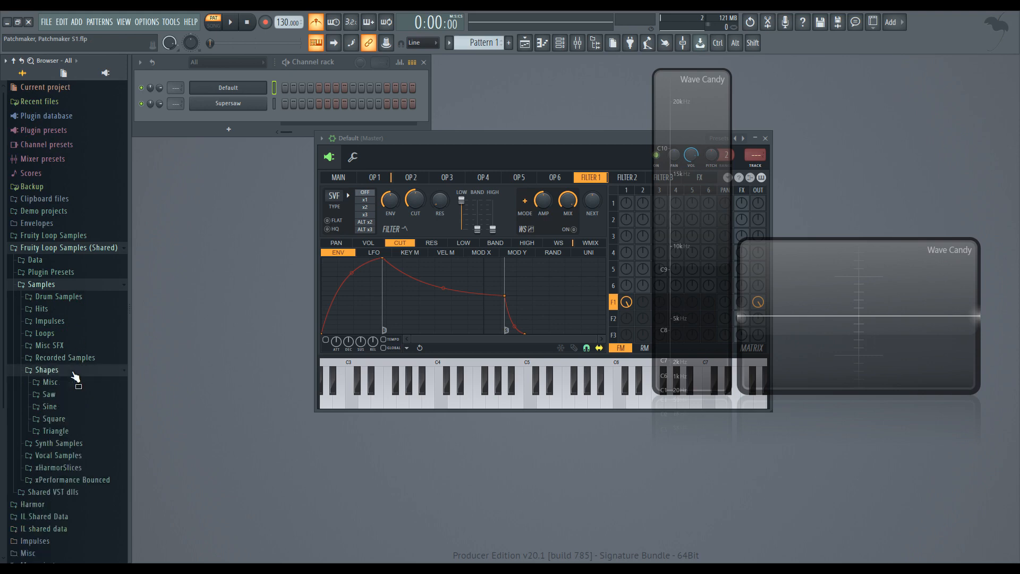
click(49, 406)
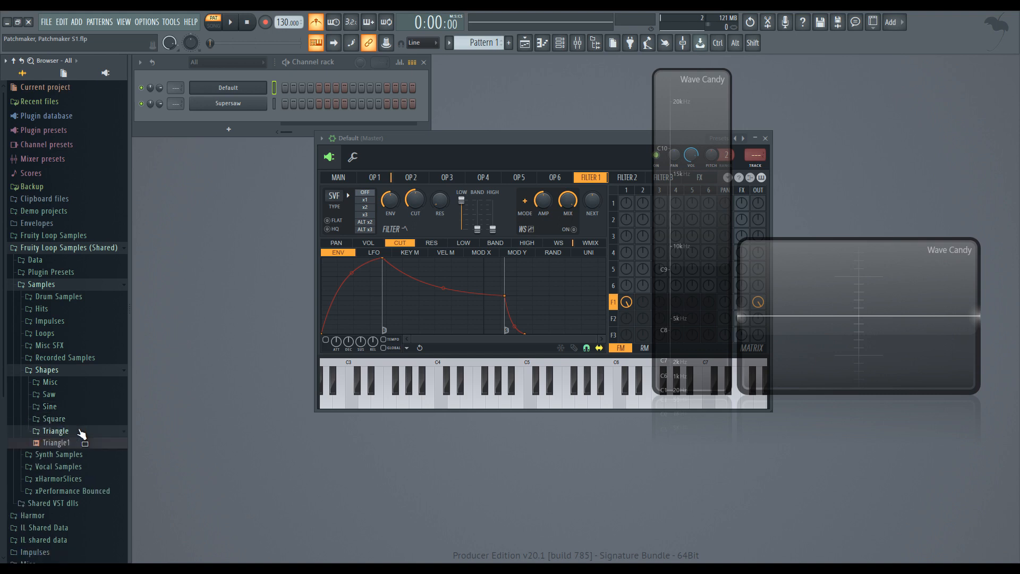
click(53, 419)
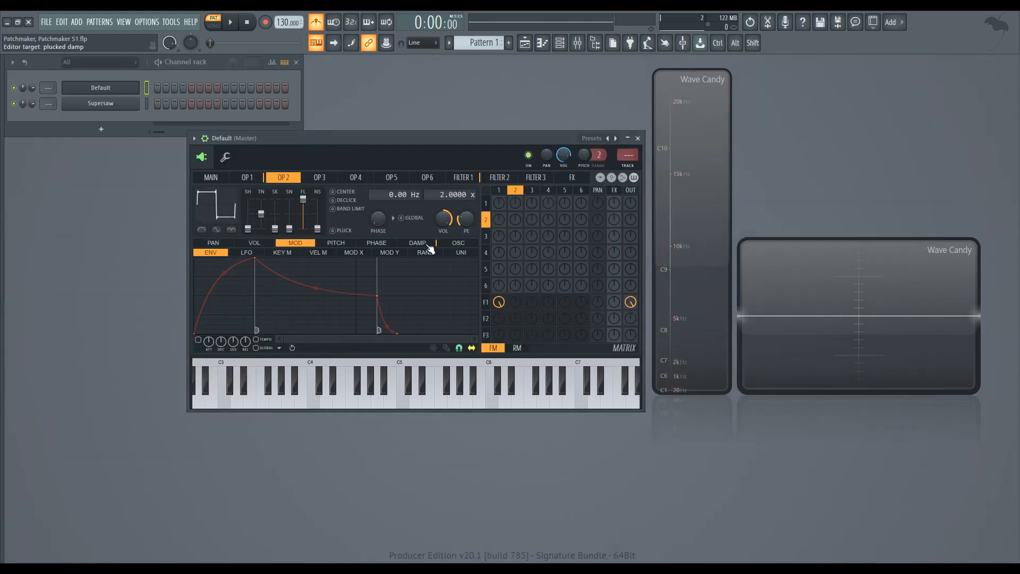
Reshape operator 2's harmonics, raise Smooth and lower the FL pre-filter for a rounded wave.
click(458, 243)
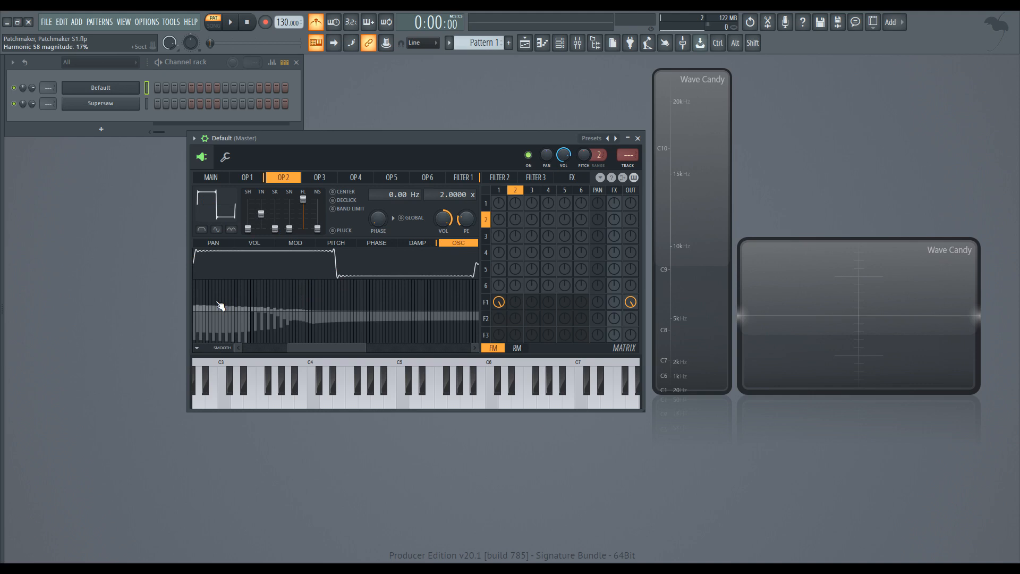
drag(221, 306, 276, 315)
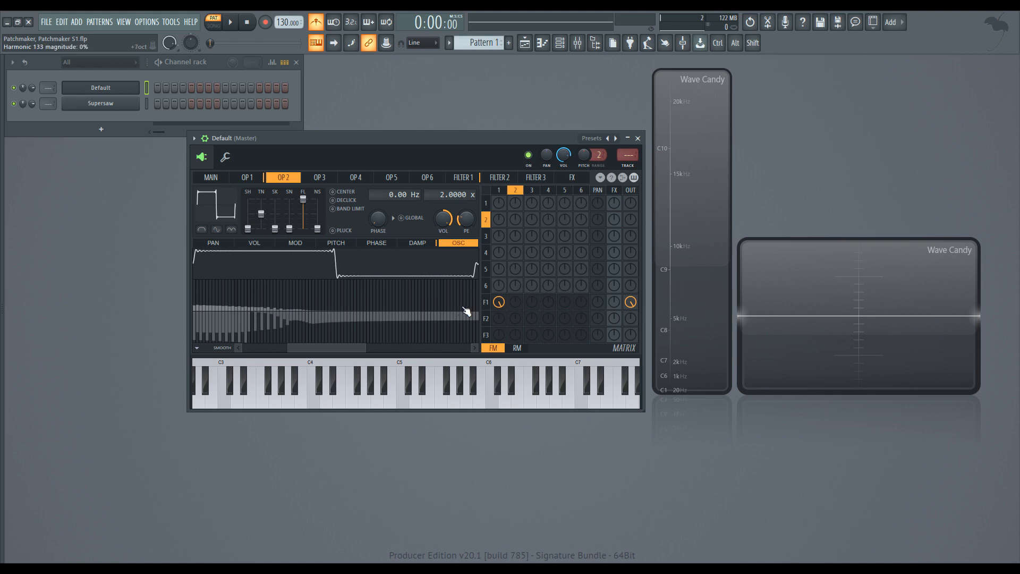
click(515, 302)
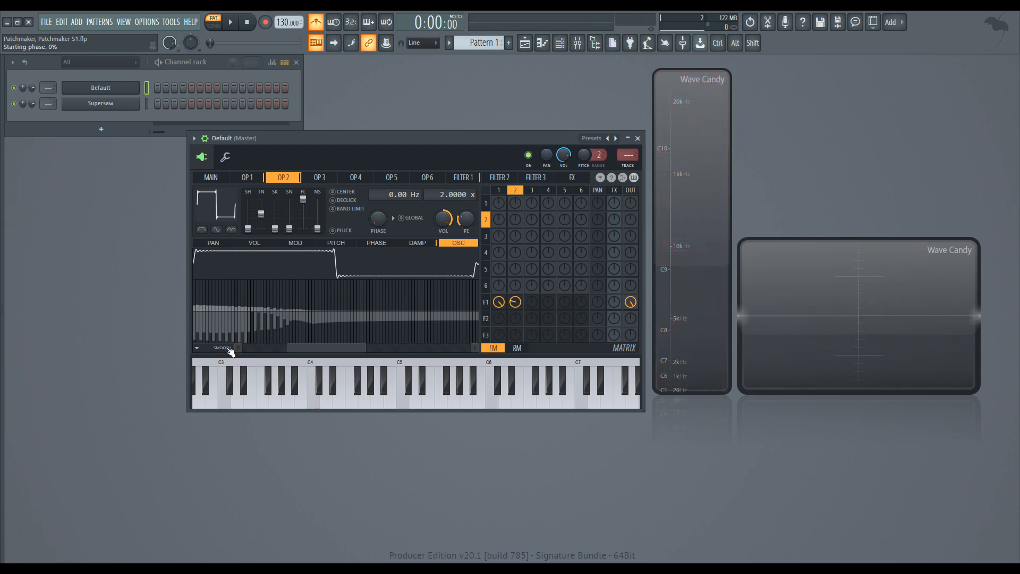
click(313, 403)
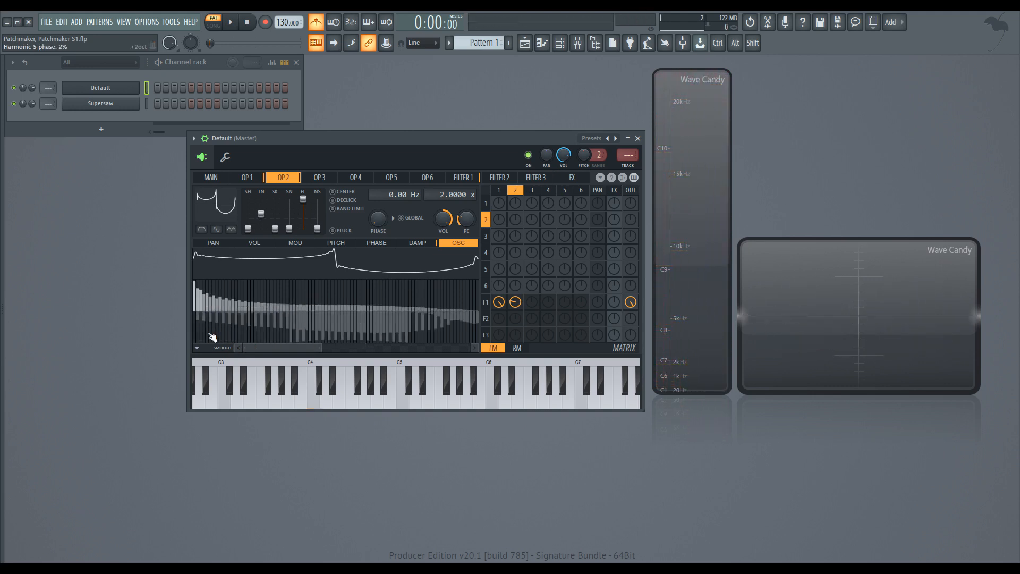
click(310, 397)
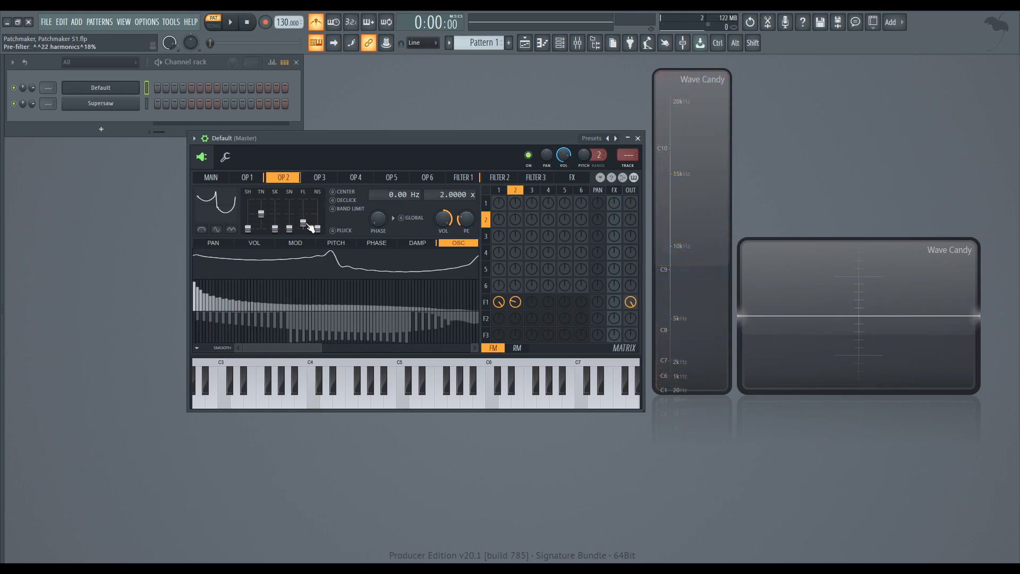
click(314, 396)
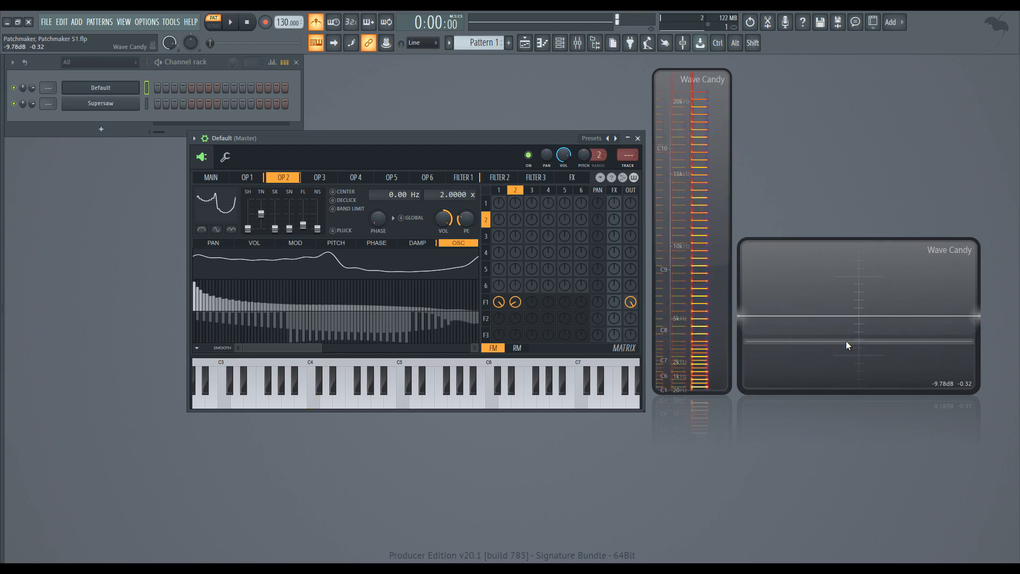
Set operator 1 to 0.5 ratio with raised feedback and make filter 1 an LP3 type.
click(247, 176)
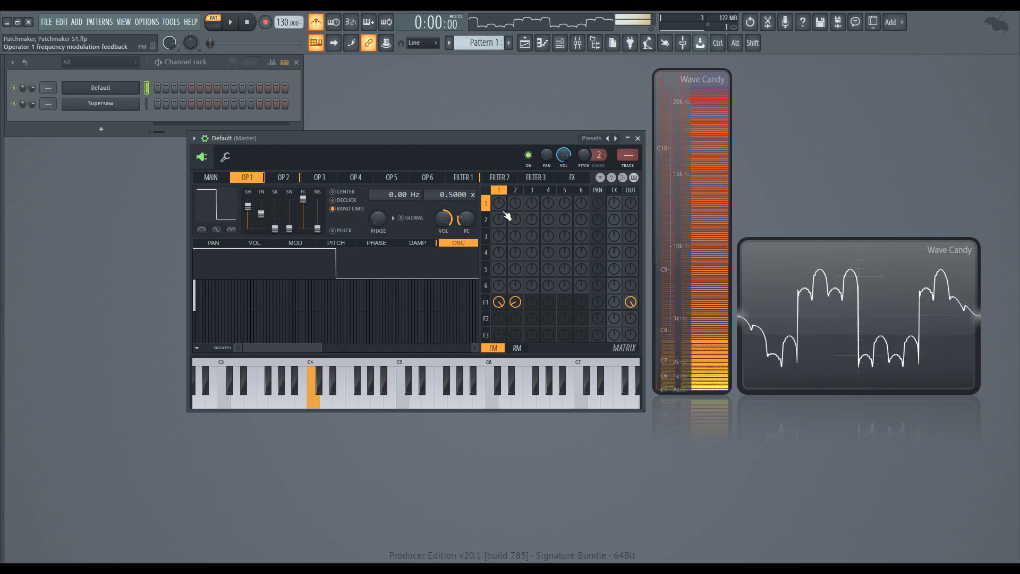
drag(515, 301, 514, 293)
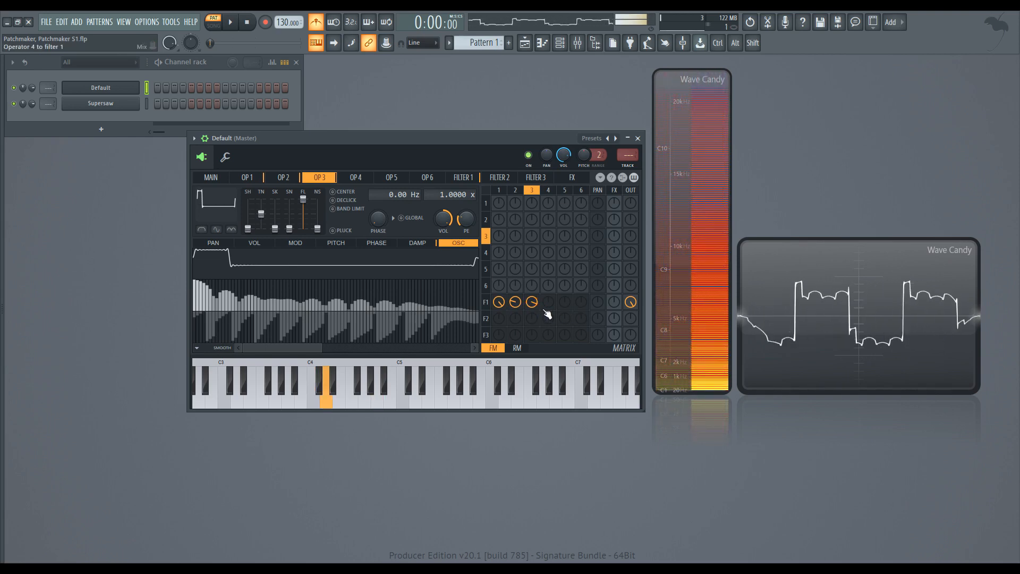
click(312, 385)
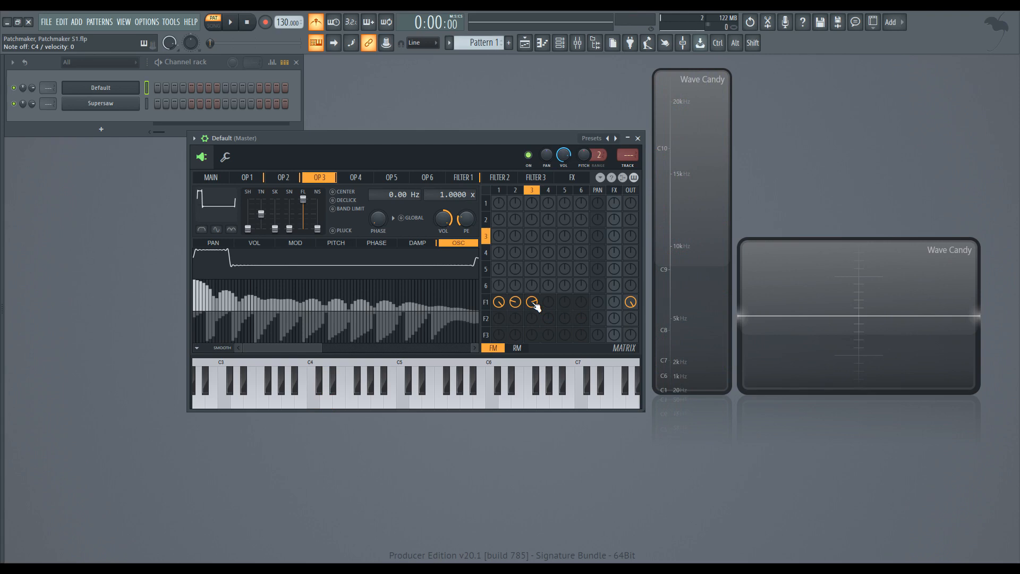
click(464, 176)
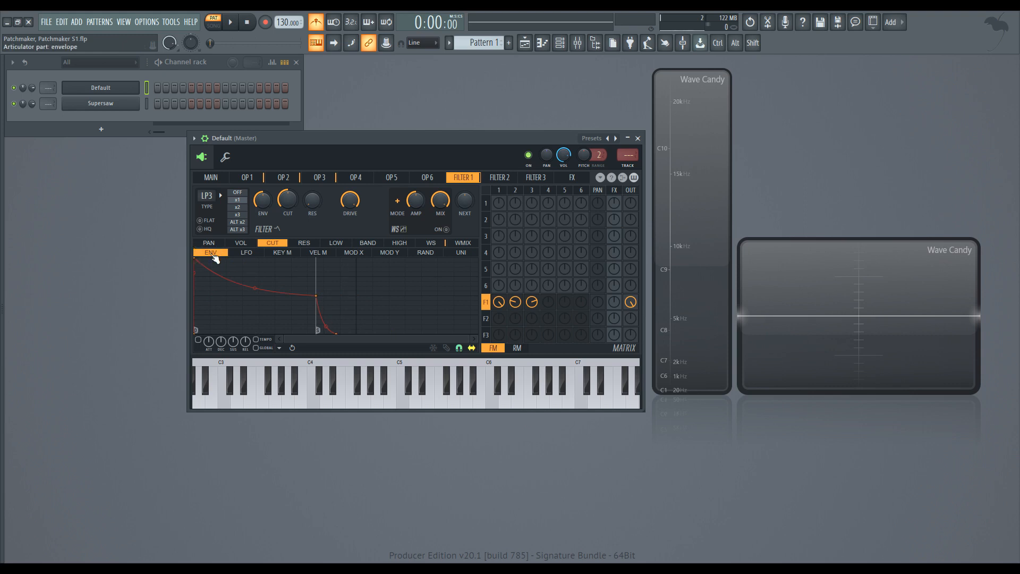
Shorten filter 1's cutoff envelope decay and turn up its resonance and drive slightly.
drag(215, 258, 319, 306)
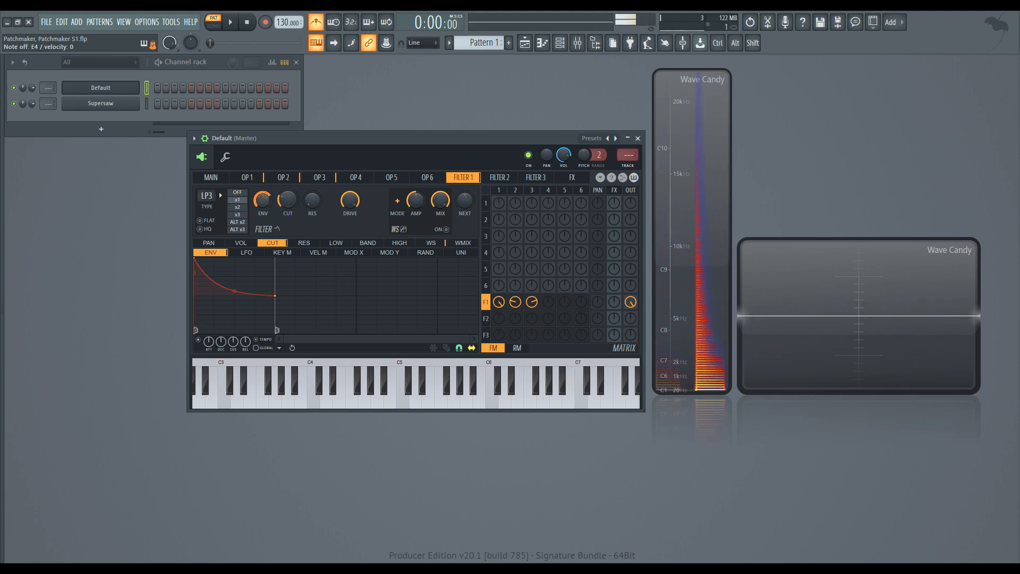
click(365, 399)
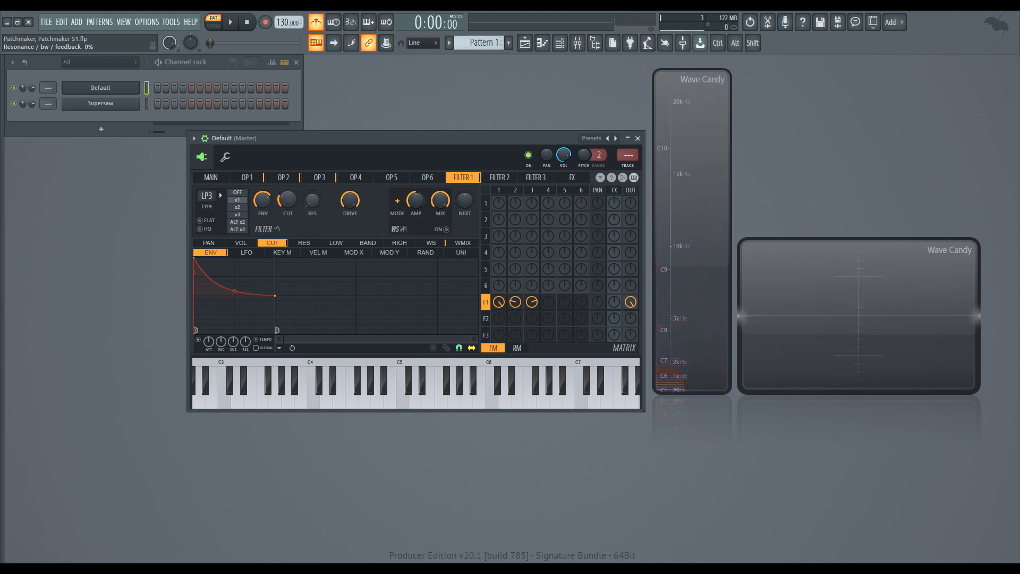
click(377, 397)
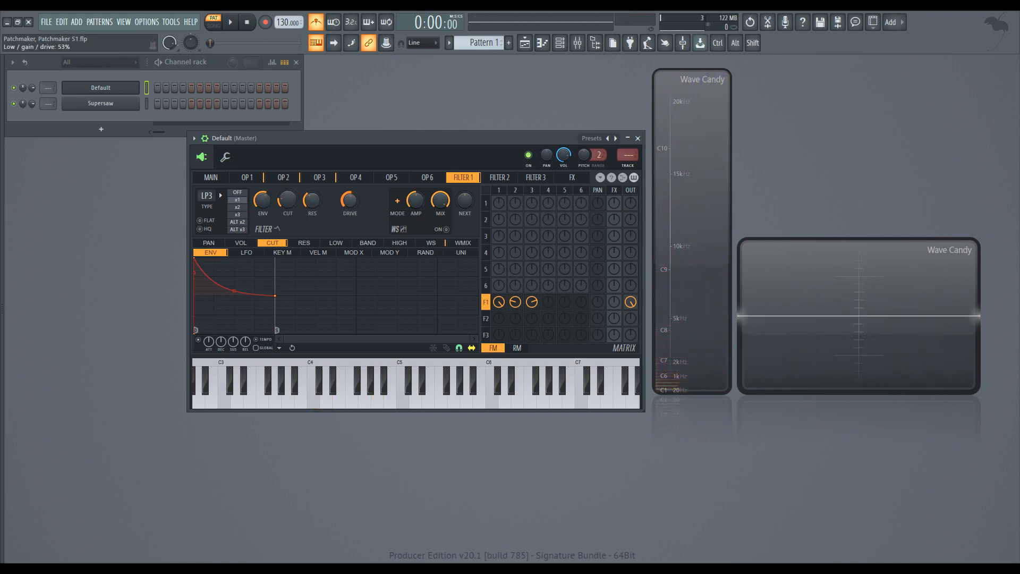
click(326, 396)
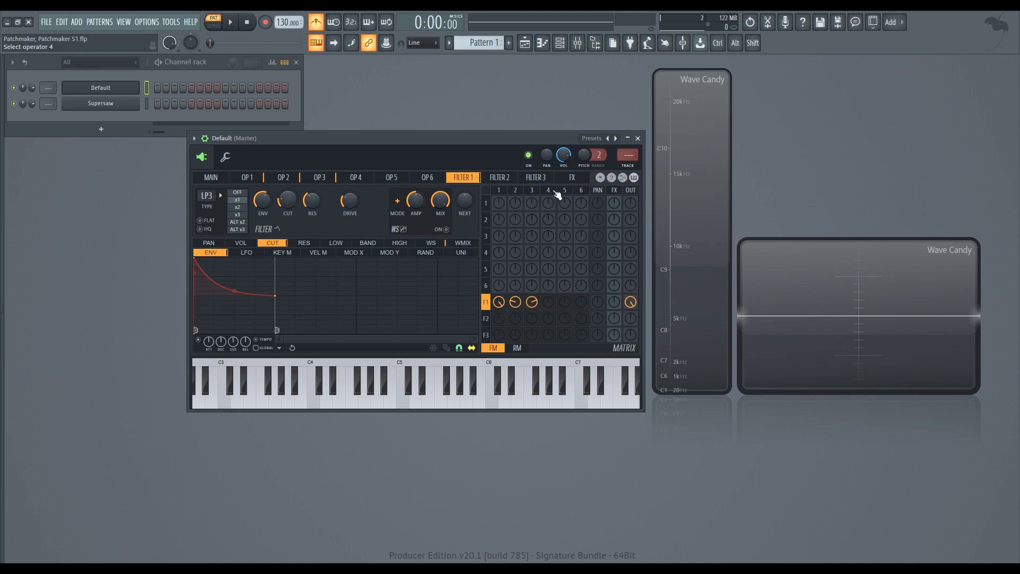
Make operator 4 frequency-modulate operator 1 at a 1.0 ratio via the FM matrix.
click(548, 203)
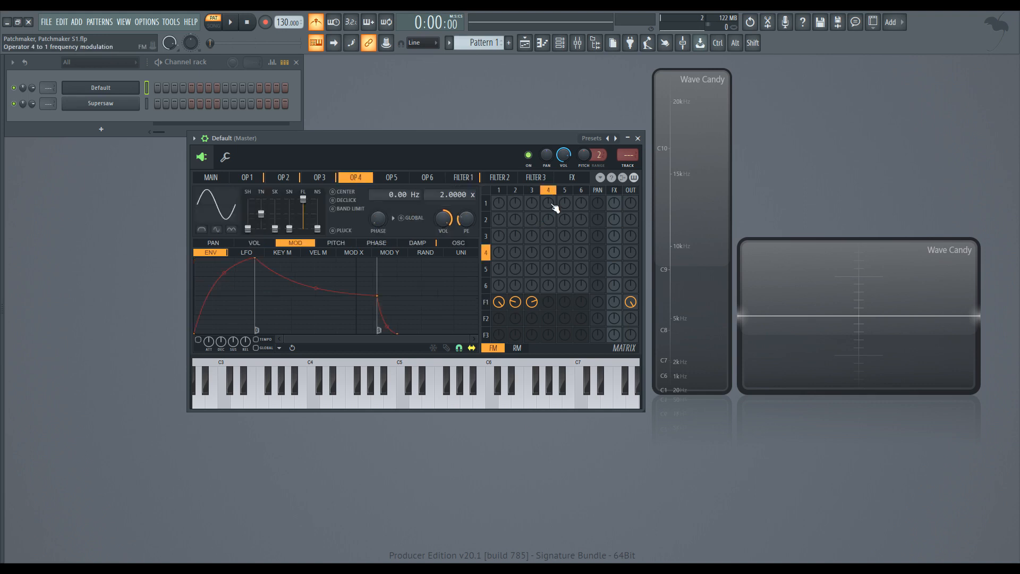
click(549, 203)
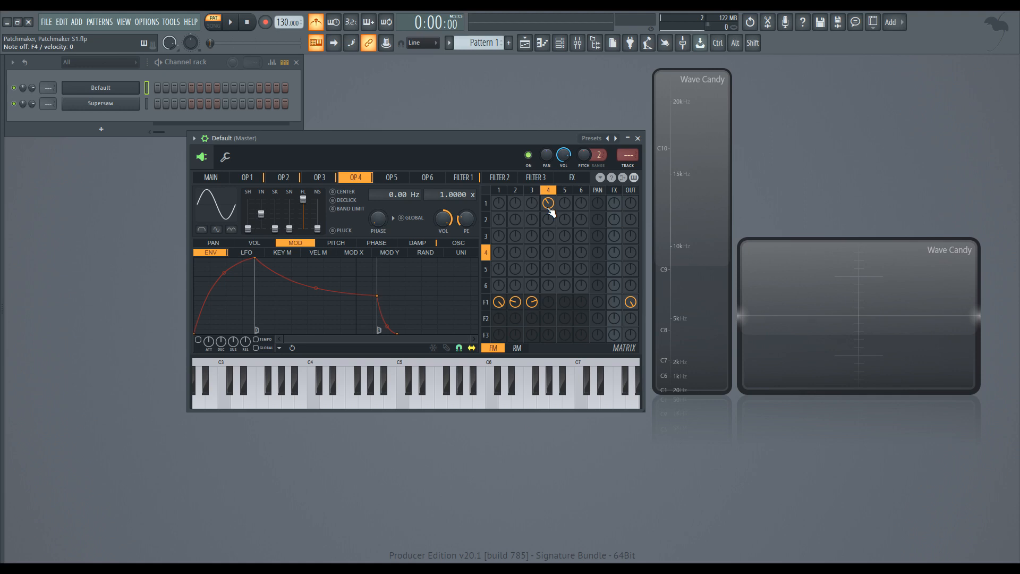
click(283, 176)
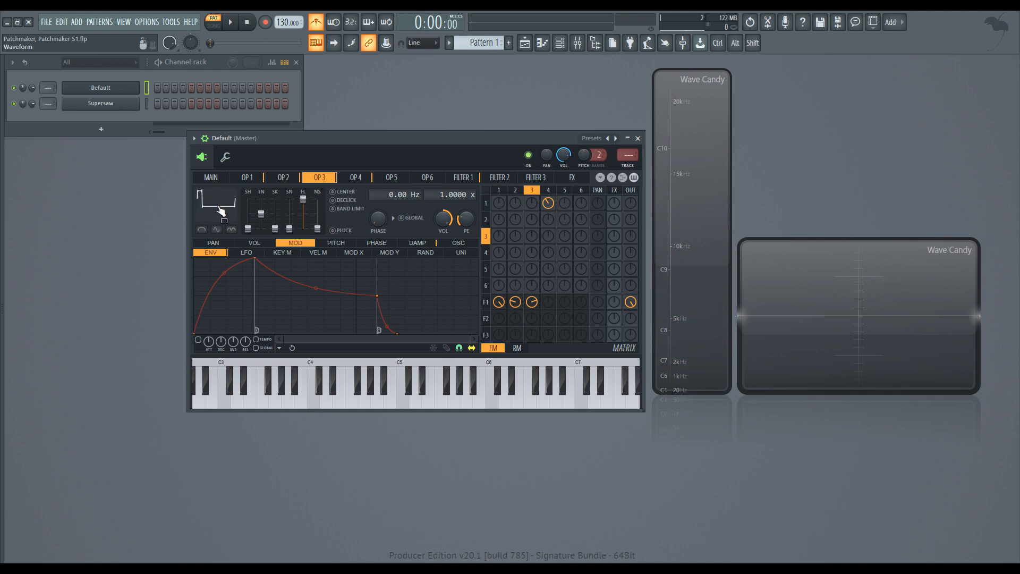
click(355, 177)
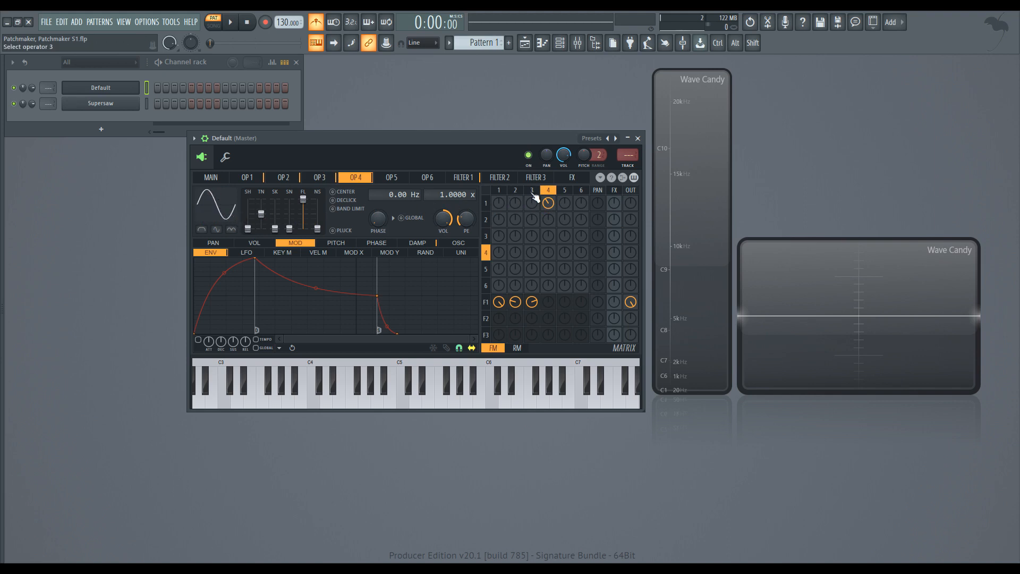
click(320, 177)
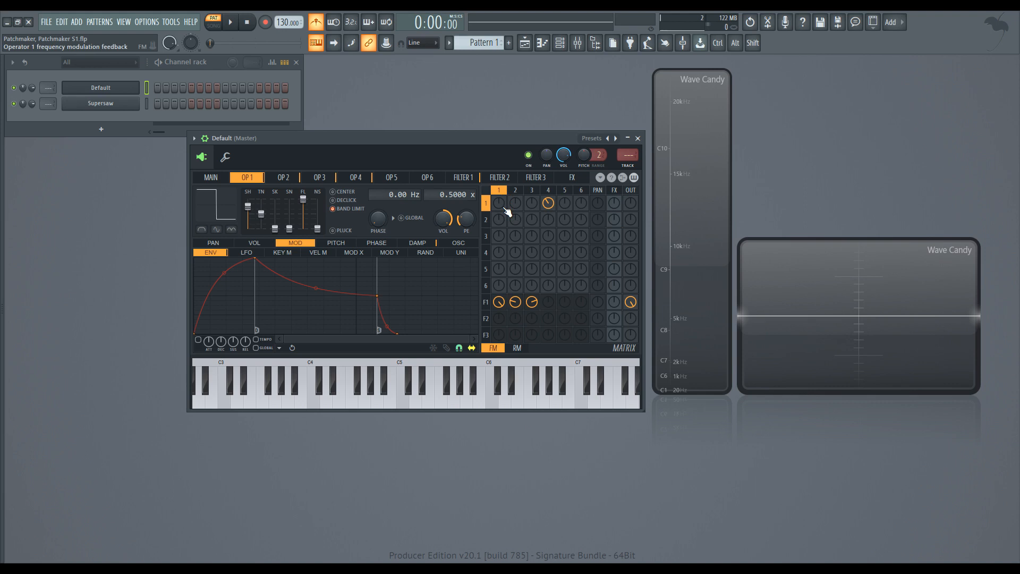
click(314, 398)
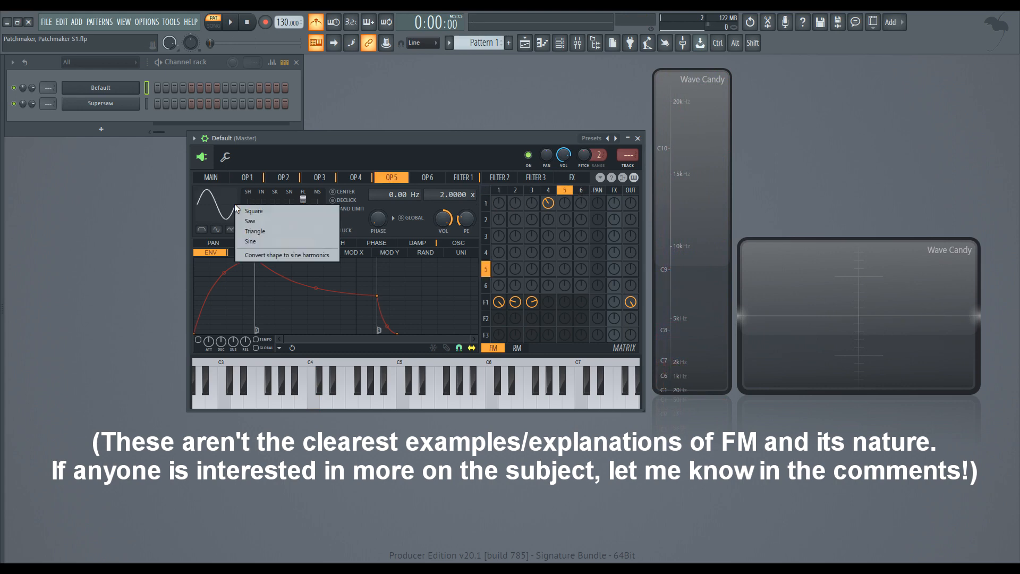
Choose a square shape for operator 5 and refine it into a saw at 2.0 ratio.
click(254, 210)
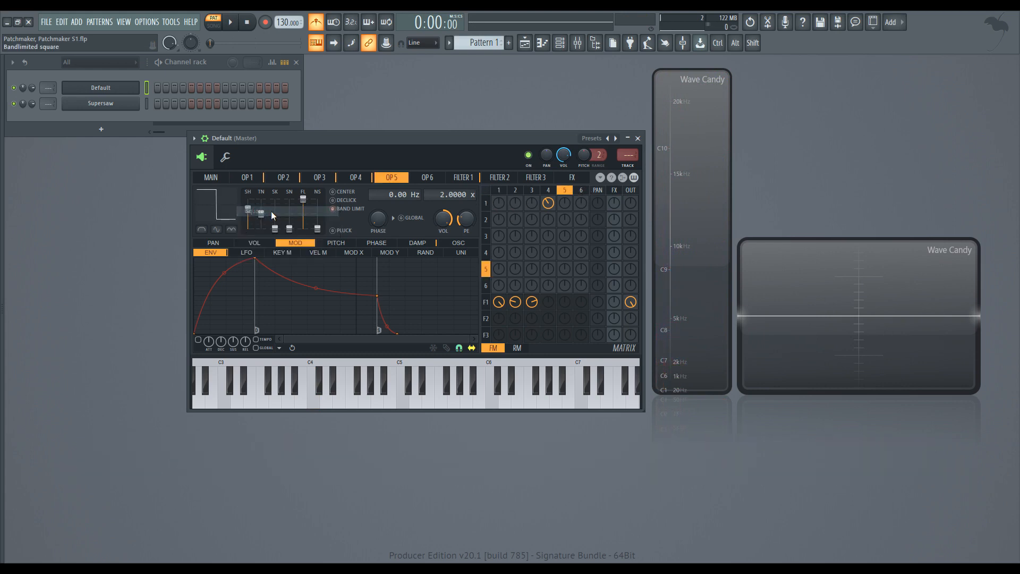
click(311, 400)
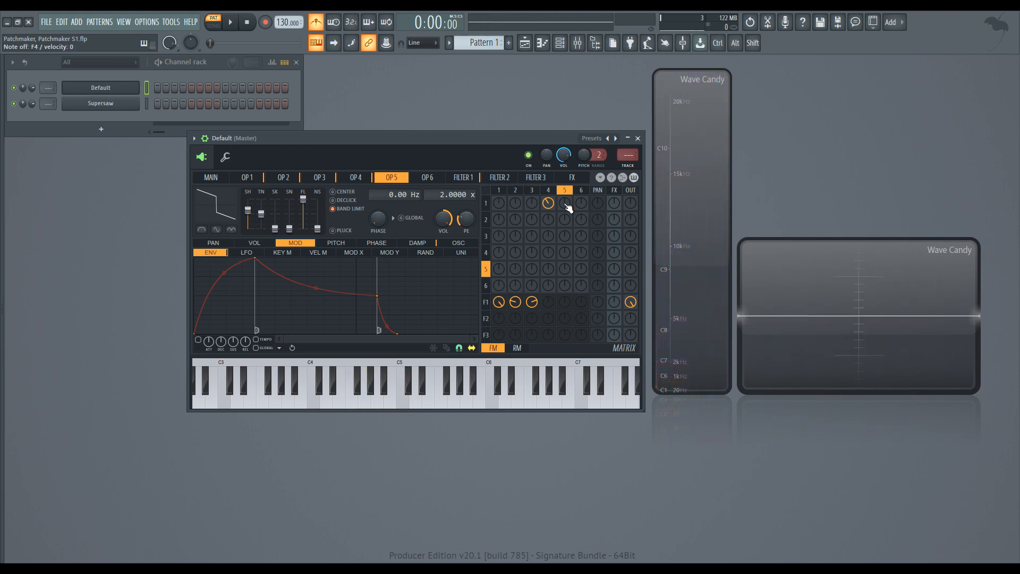
Enable filter 1's waveshaper, set its pre-amp and bend the curve tension into a rounded shape.
click(464, 177)
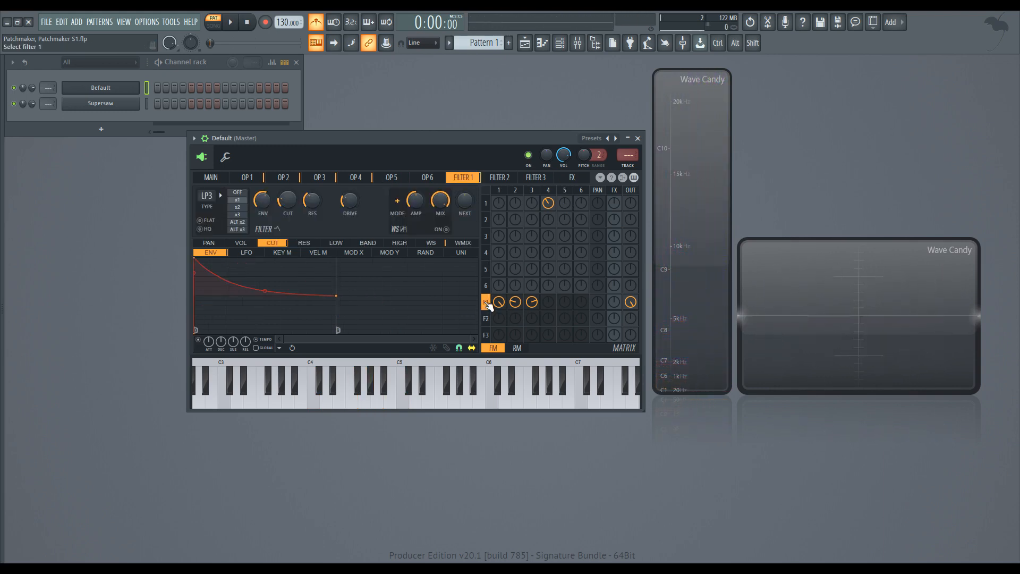
click(446, 230)
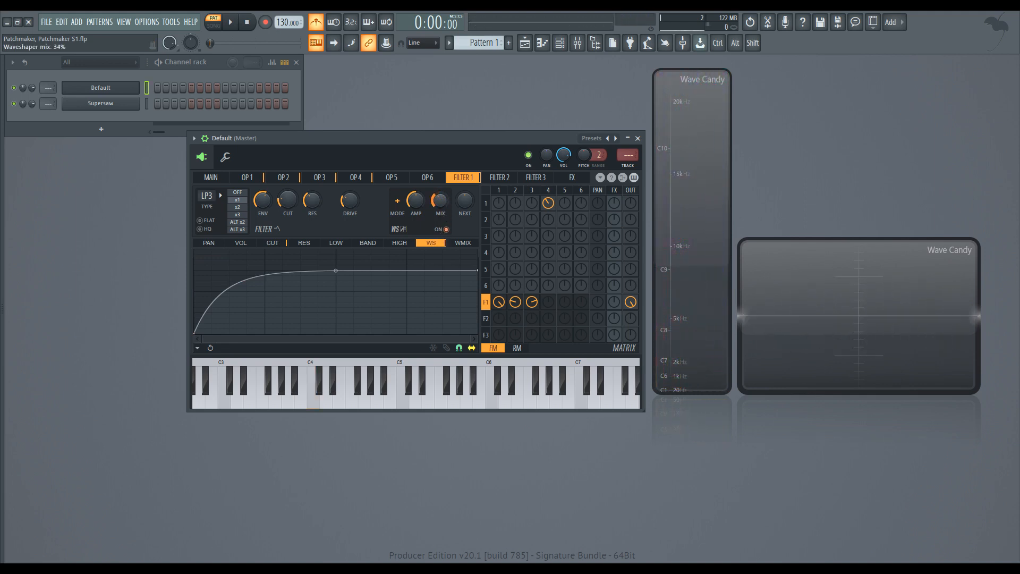
click(313, 403)
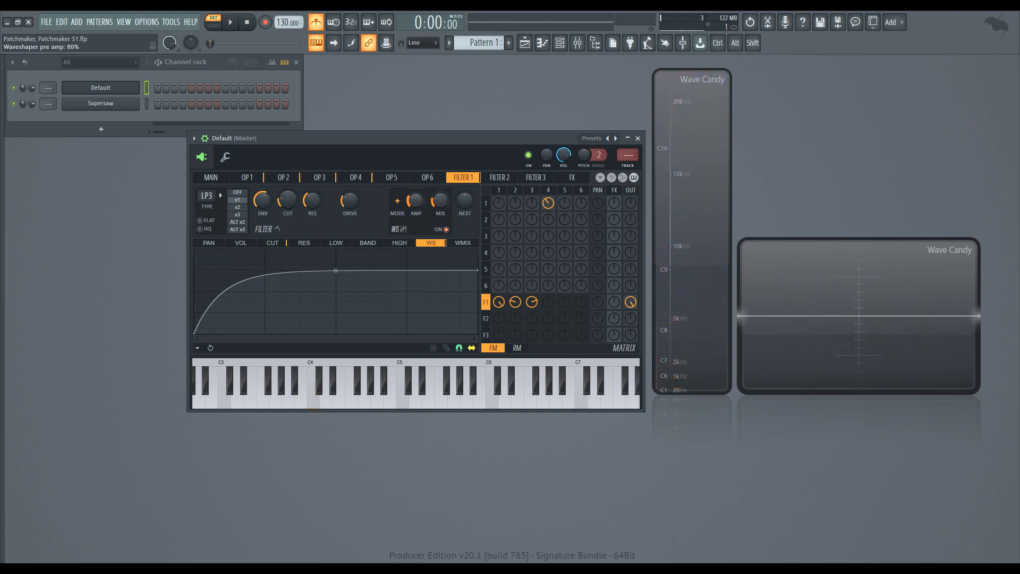
drag(335, 271, 335, 273)
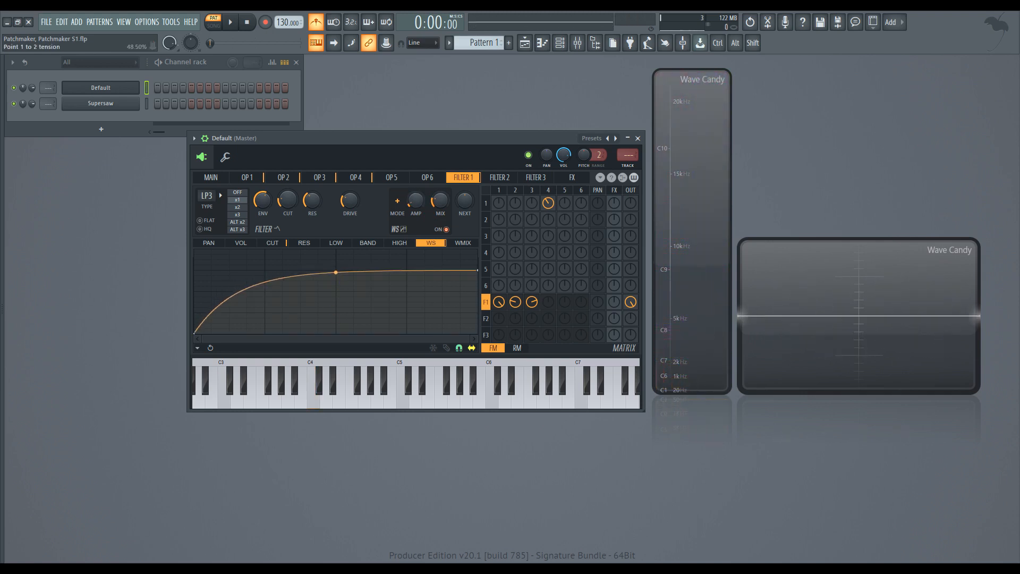
drag(334, 274, 336, 253)
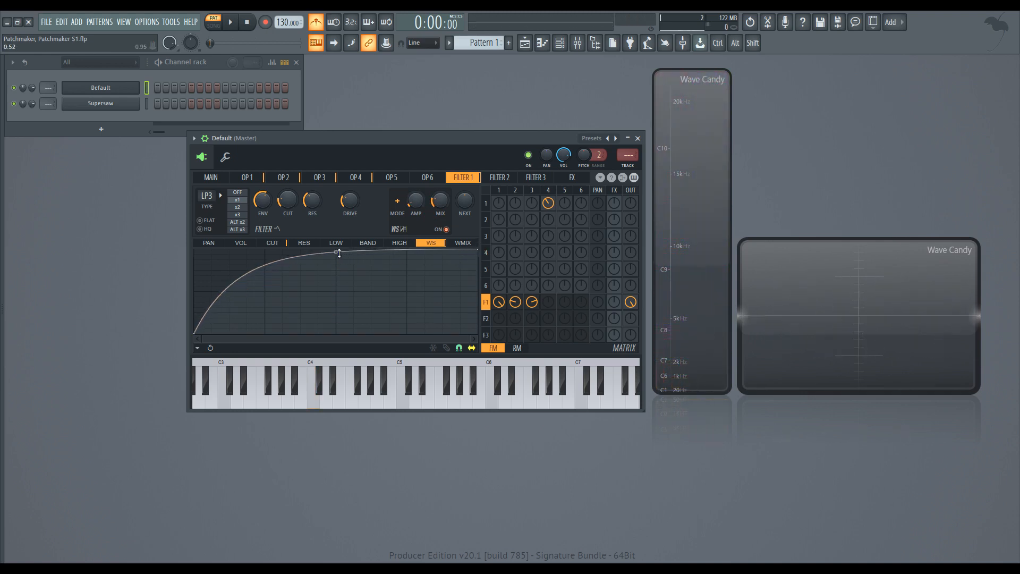
drag(338, 252, 338, 256)
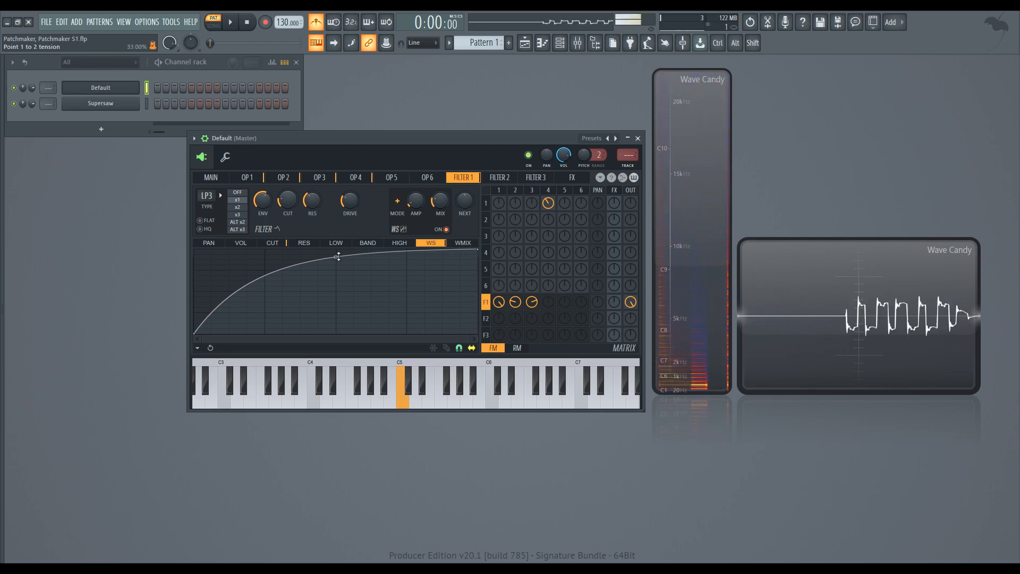
drag(440, 201, 440, 208)
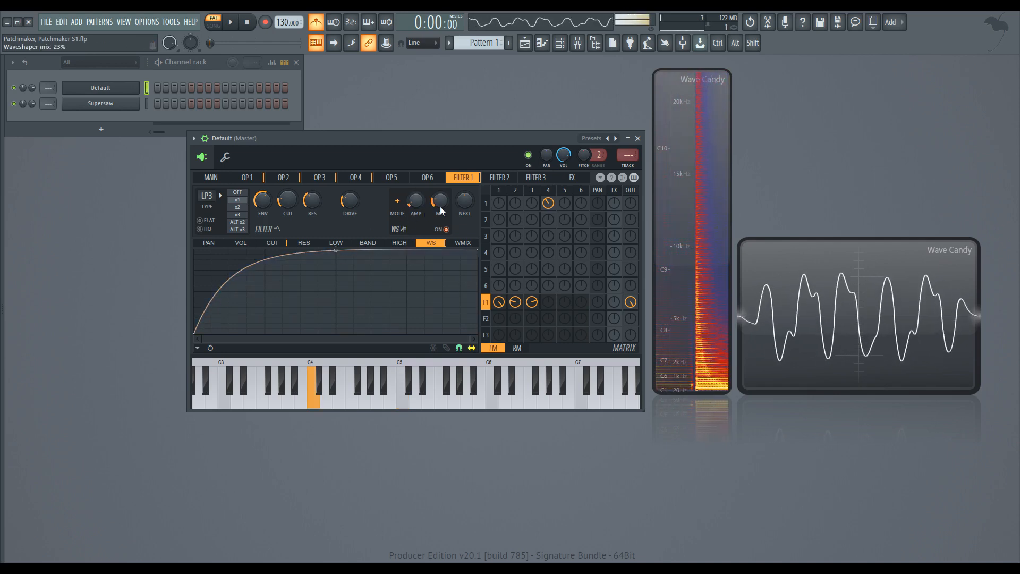
Set and fine-tune the waveshaper mix amount for the distorted bass.
click(399, 396)
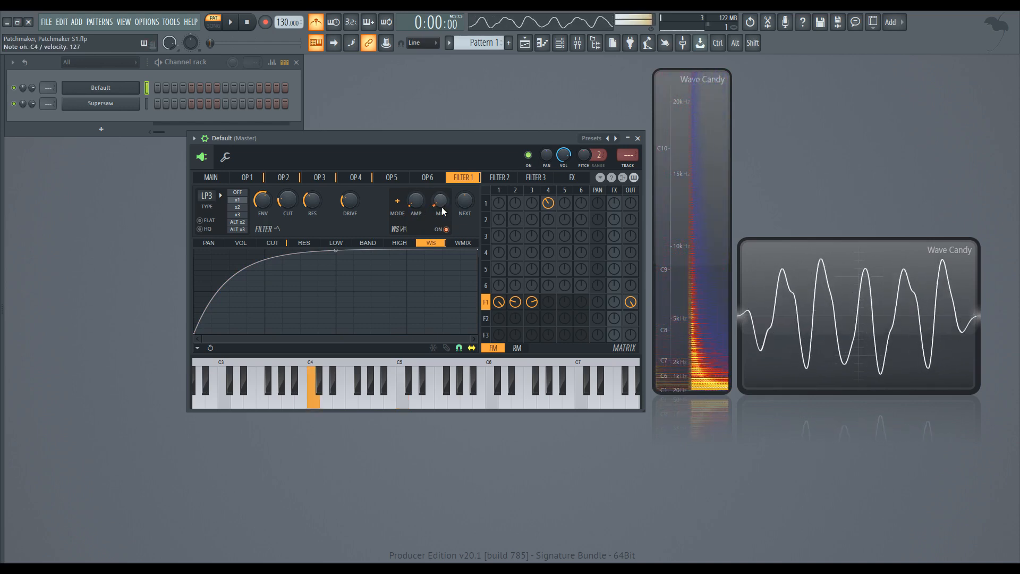
click(313, 391)
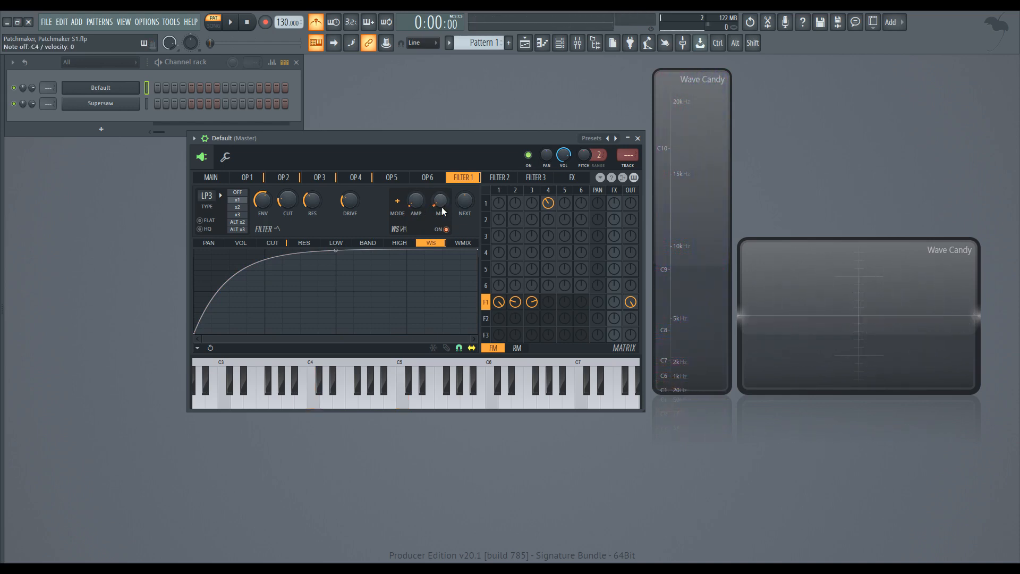
click(571, 177)
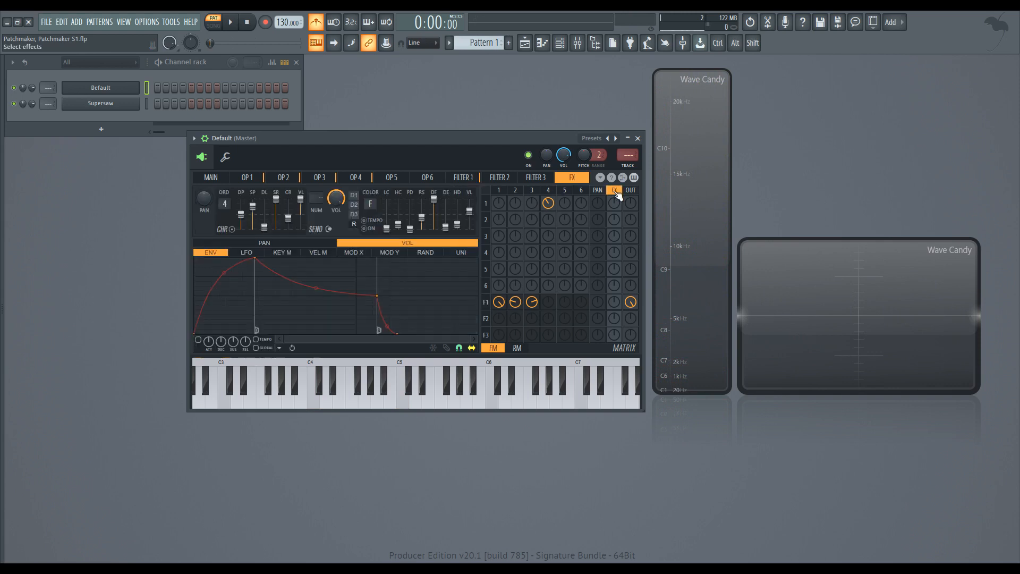
Send filter 1 into the effects section, switch on reverb and set its wet volume.
click(312, 395)
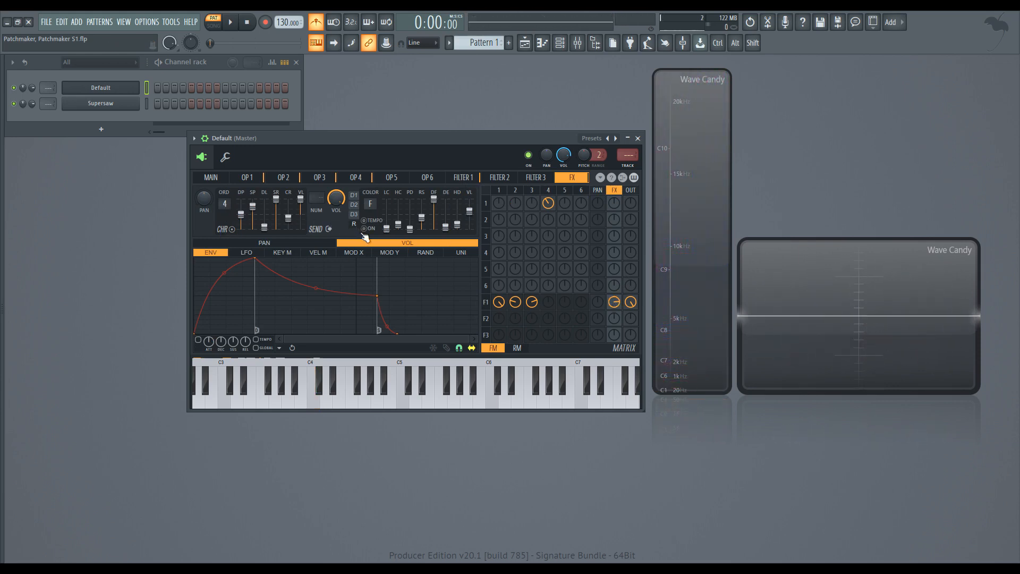
click(402, 387)
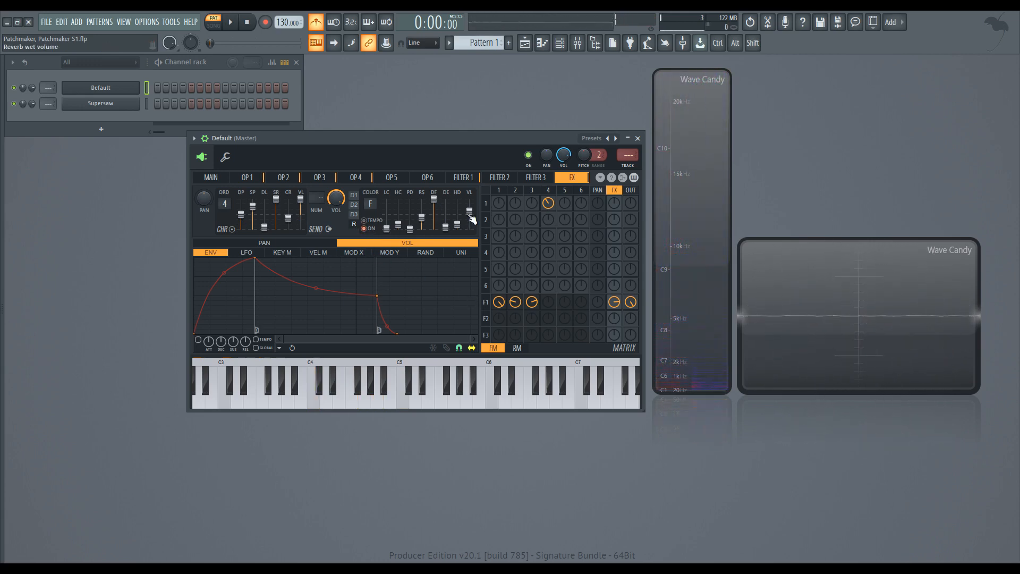
click(311, 397)
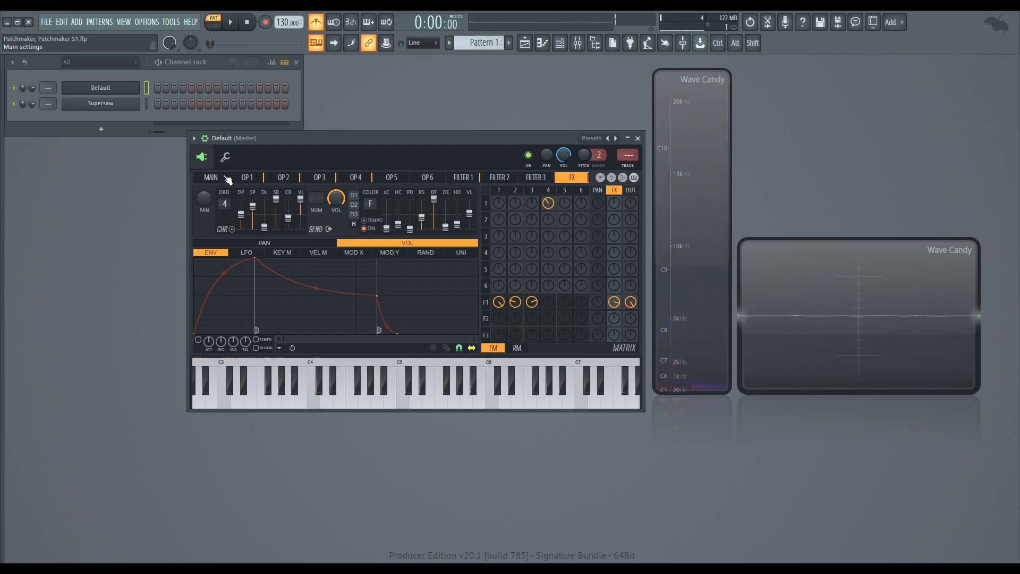
Set unison order to 3 on the Main page and adjust the phase spread for width.
click(210, 176)
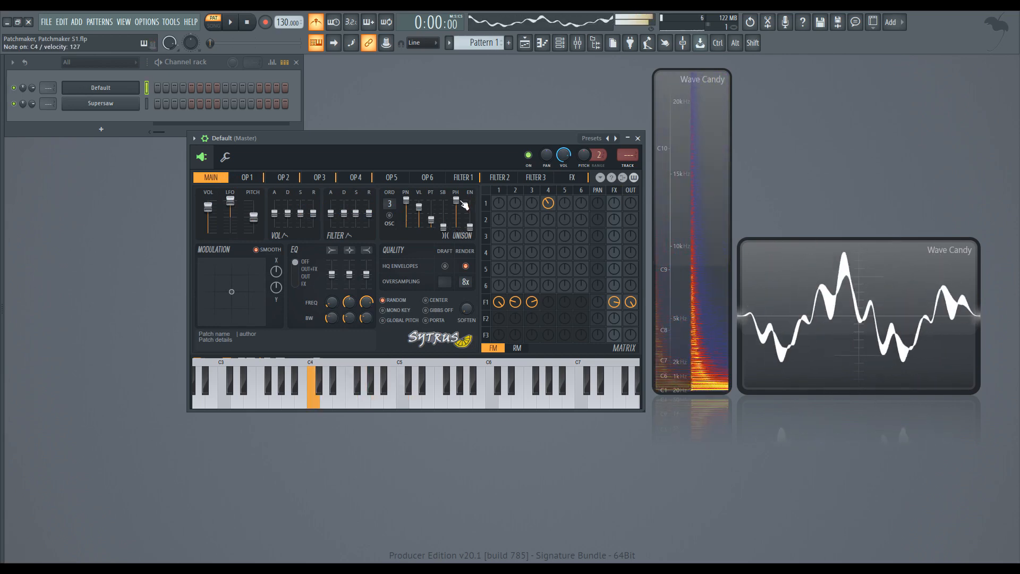
click(399, 400)
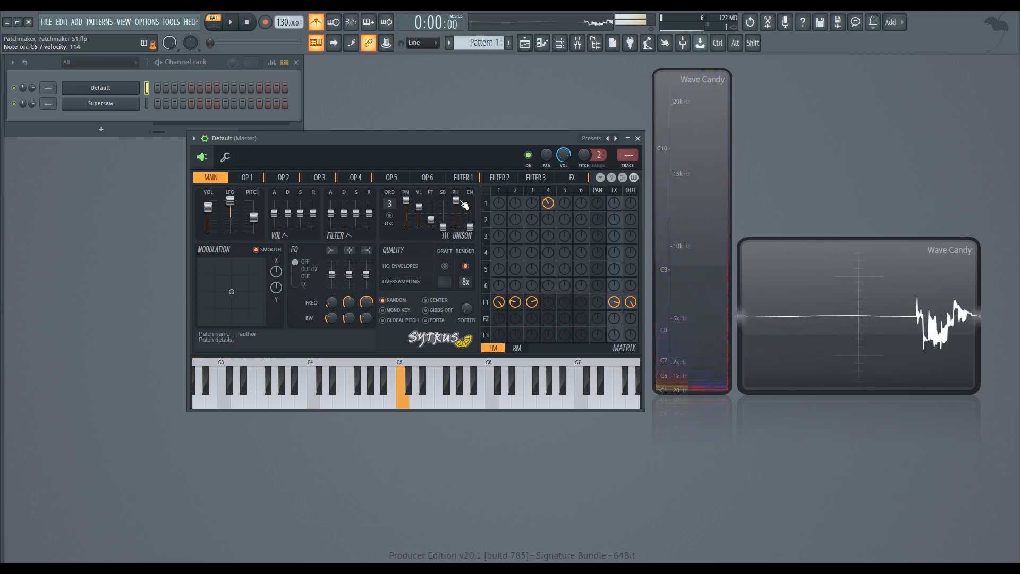
click(313, 396)
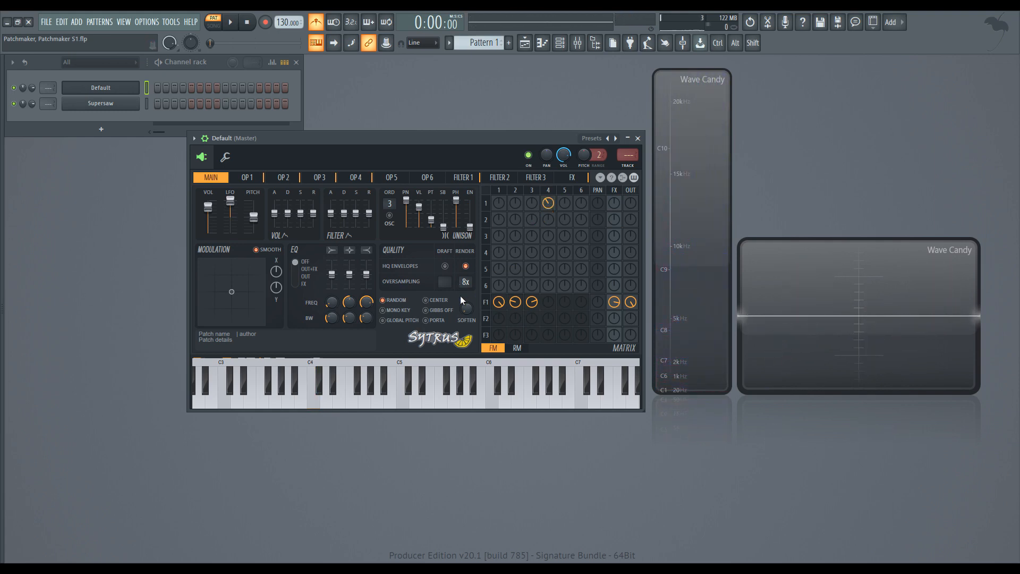
click(463, 177)
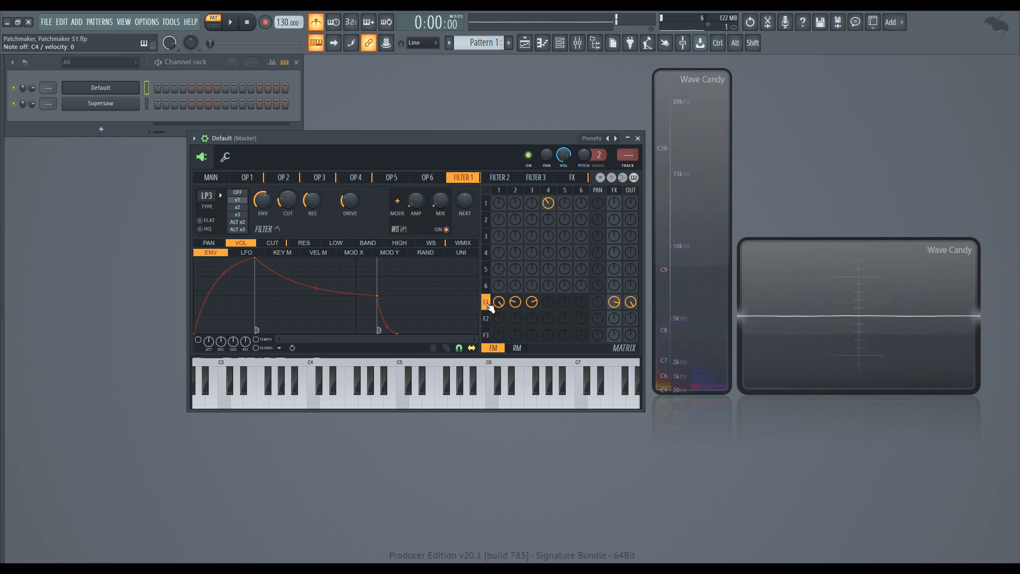
Set operator 5 to a sine at 0.2500 x frequency ratio and route it into filter 1.
click(351, 397)
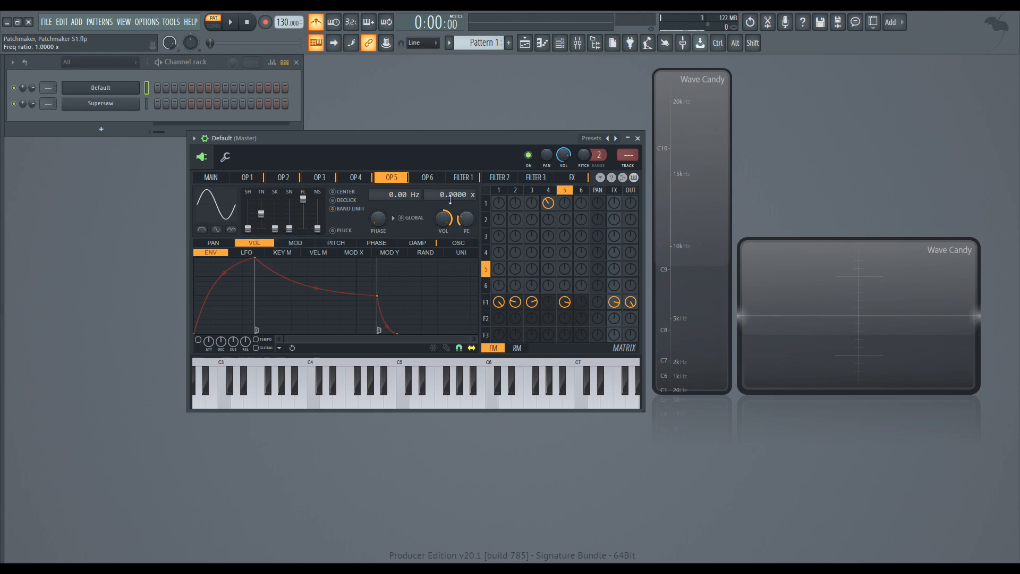
drag(451, 194, 451, 199)
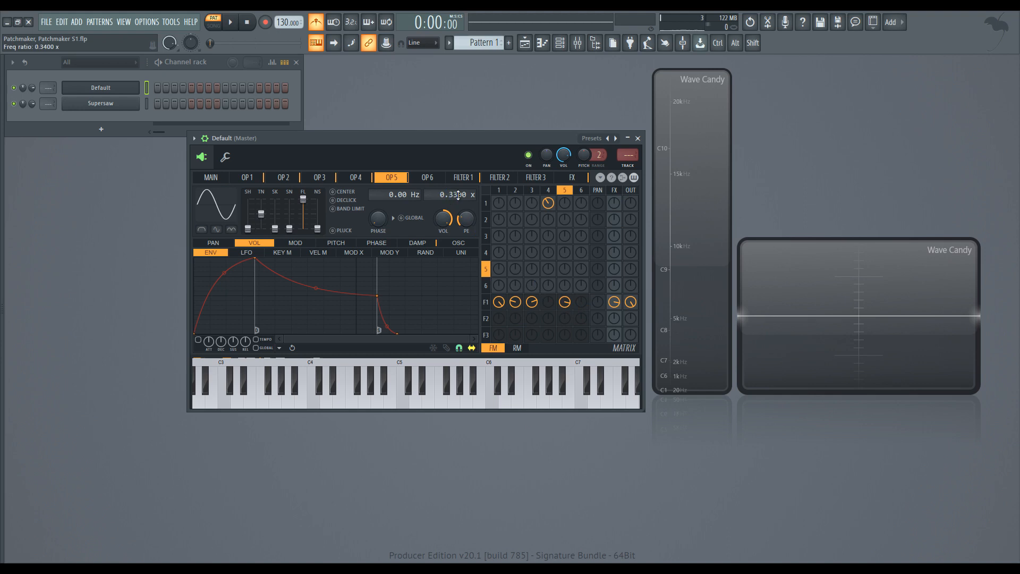
drag(453, 194, 453, 208)
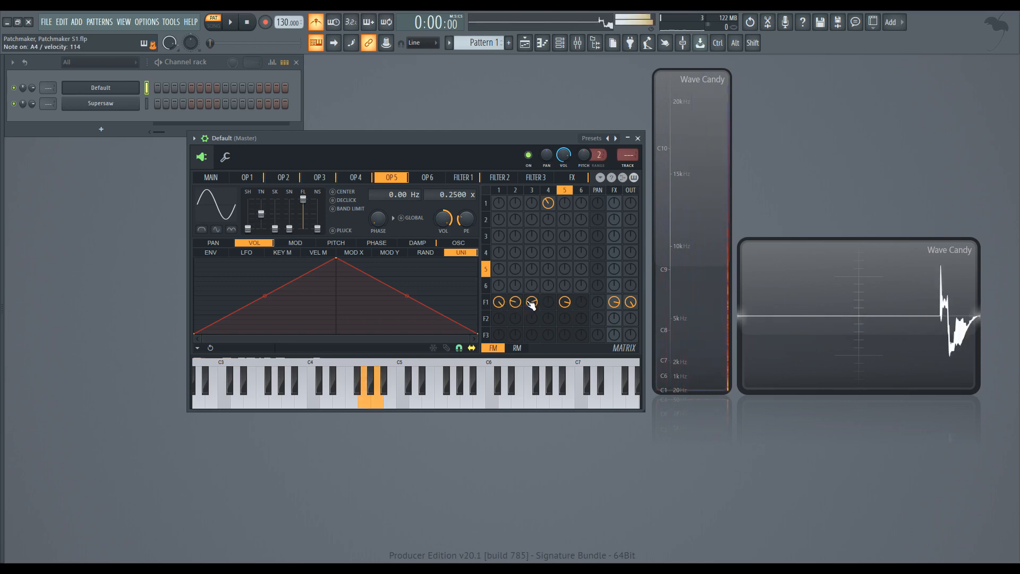
click(312, 389)
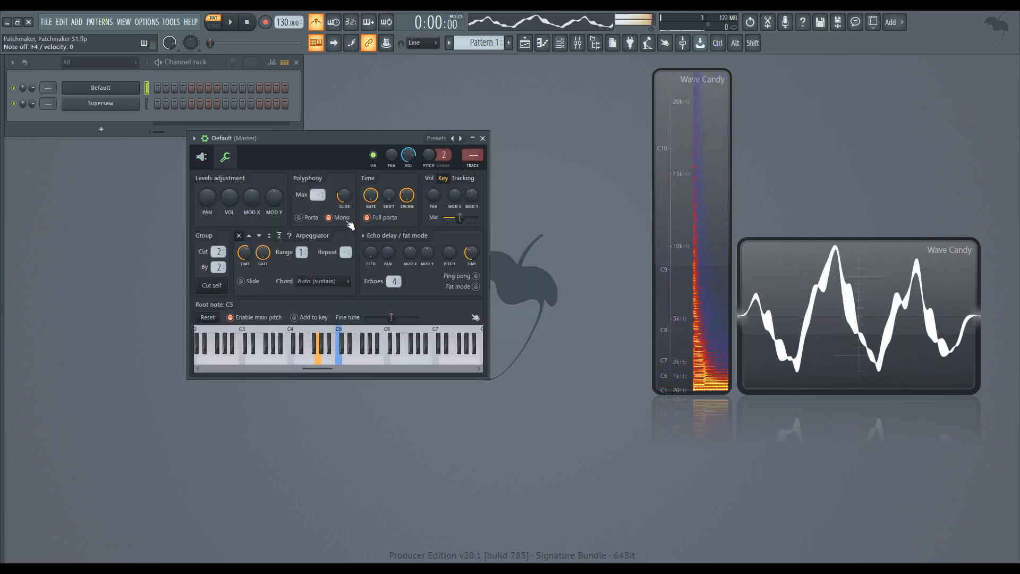
Enable Mono polyphony in the channel settings so the bass plays one note at a time.
click(338, 351)
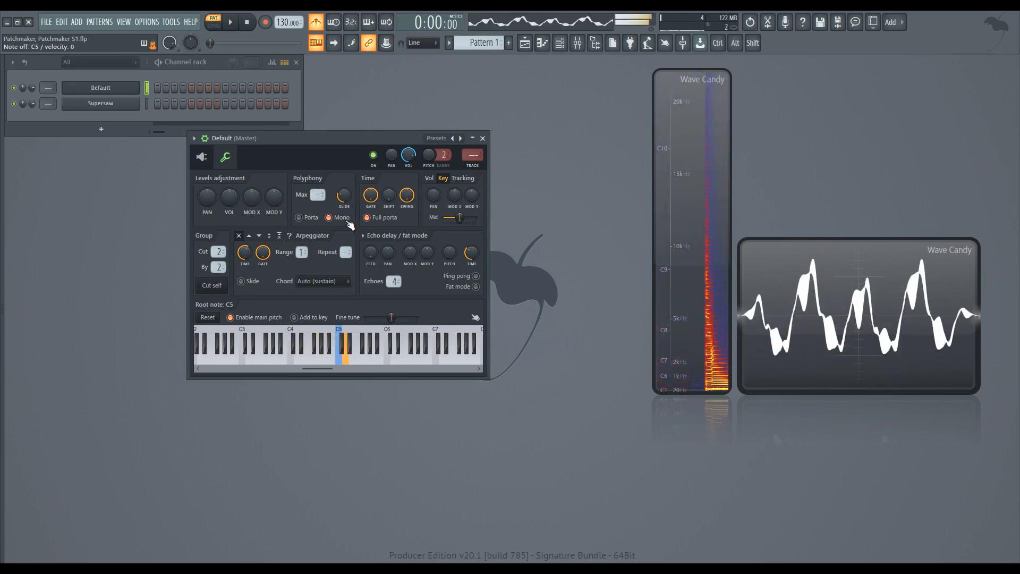